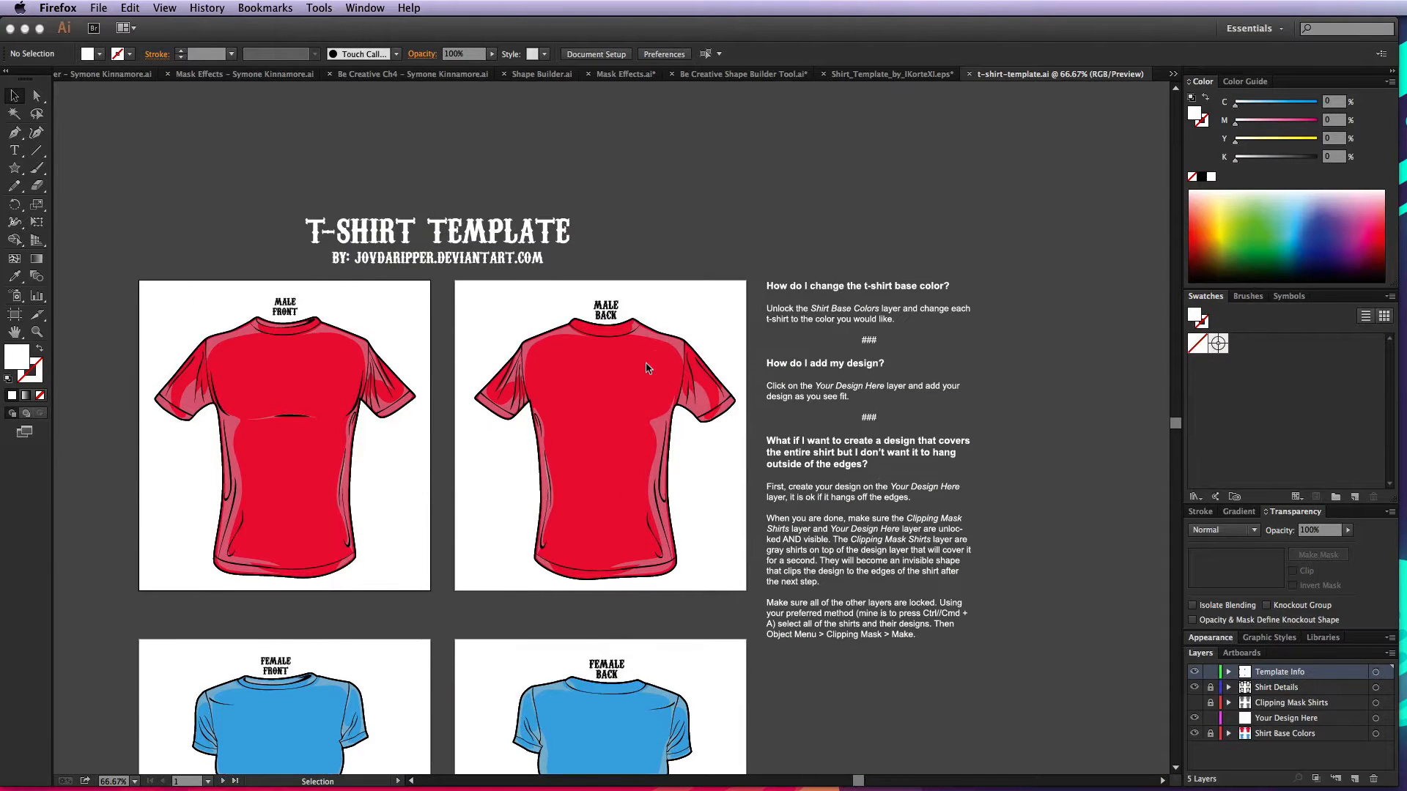
Preview the gray Clipping Mask Shirts layer, toggle shirt details, then lock the mask layer again.
{"action": "scroll", "scroll_direction": "down", "scroll_amount": 3}
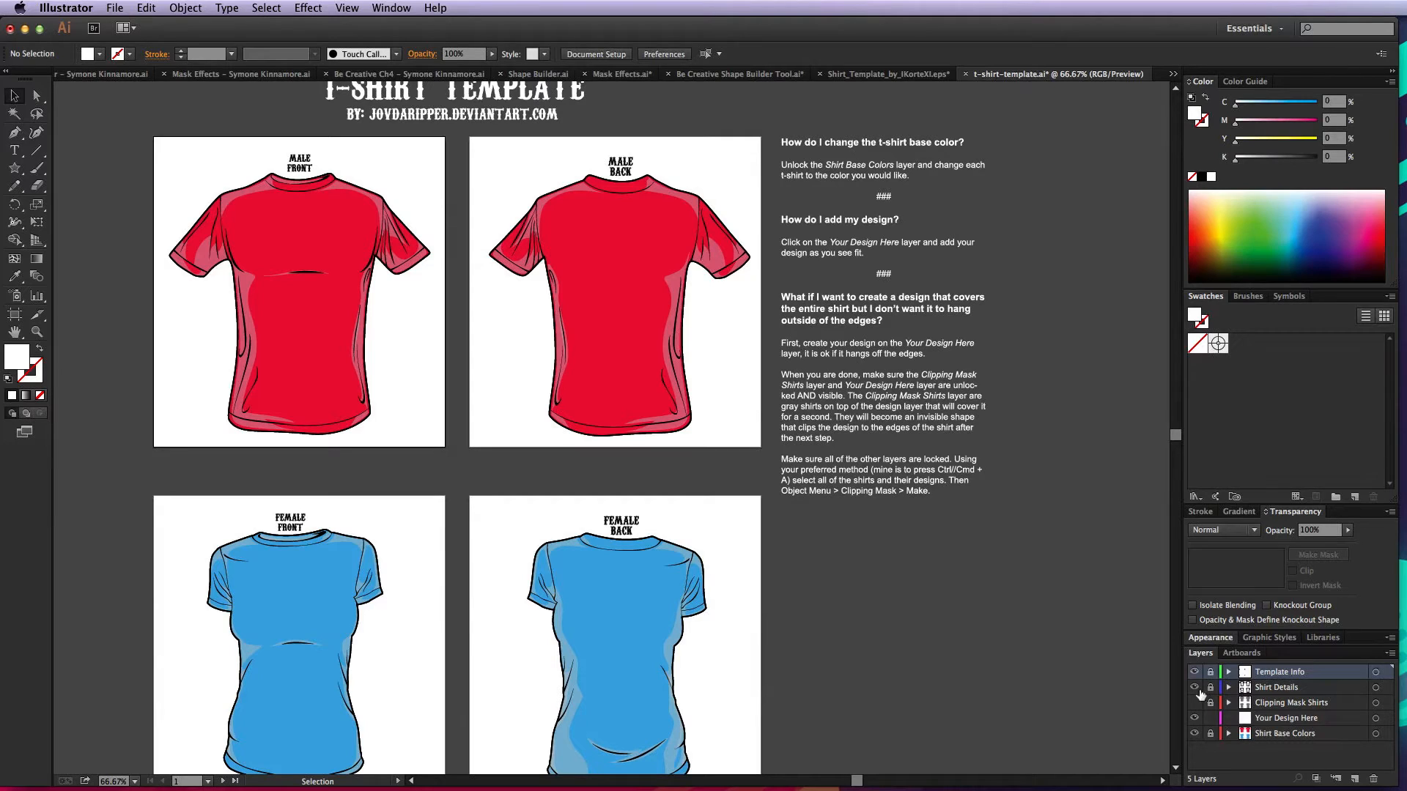
{"action": "mouse_move", "coordinate": [1194, 709]}
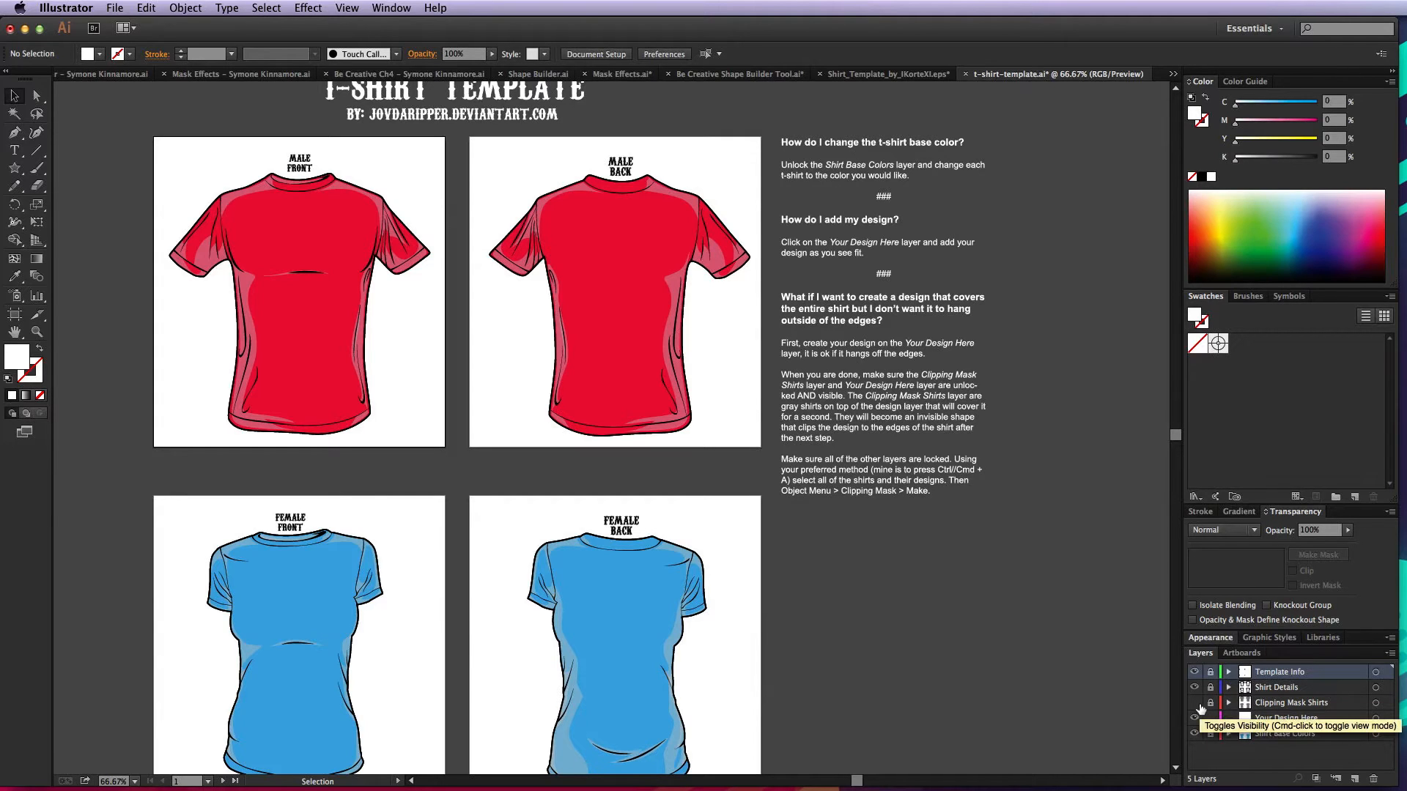
{"action": "left_click", "coordinate": [1194, 702]}
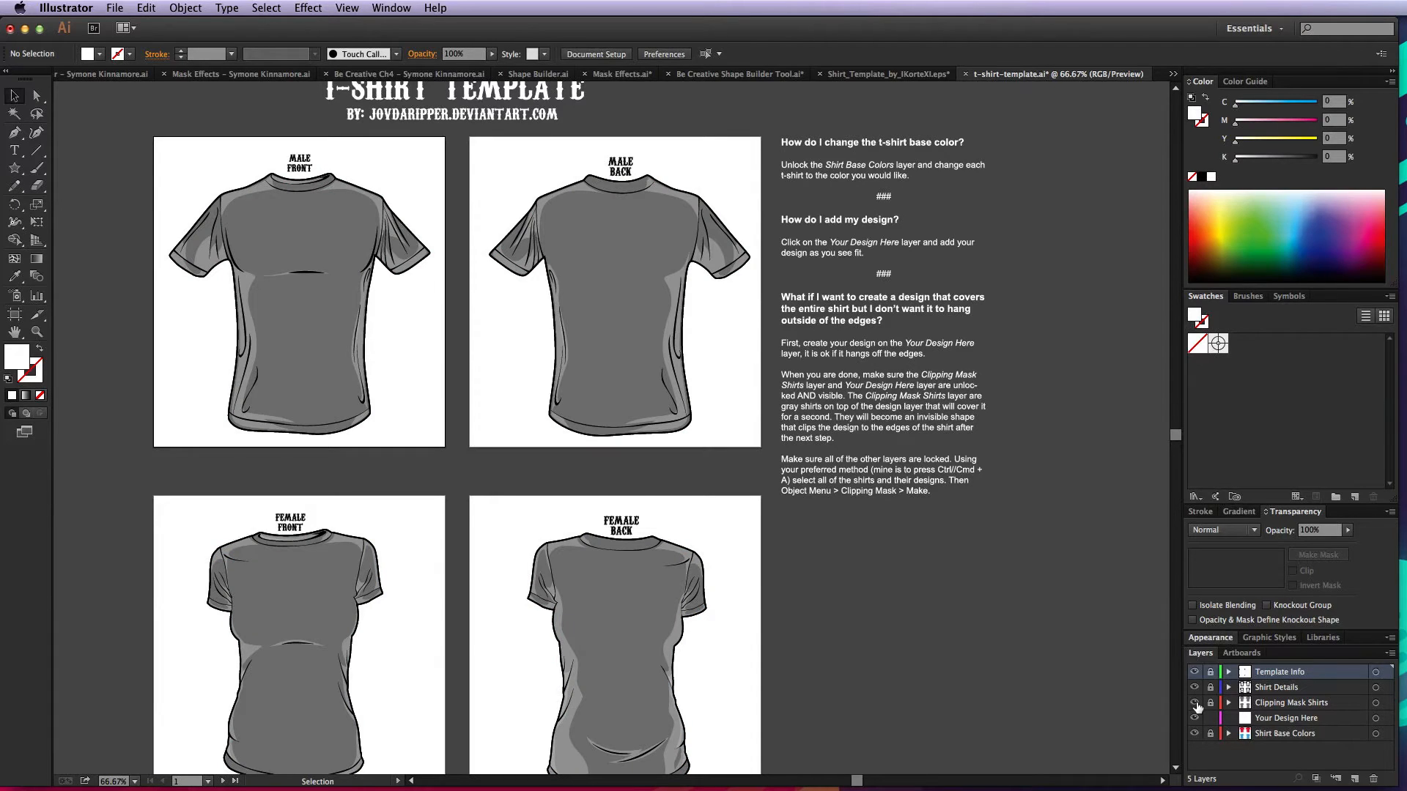
{"action": "left_click", "coordinate": [1194, 689]}
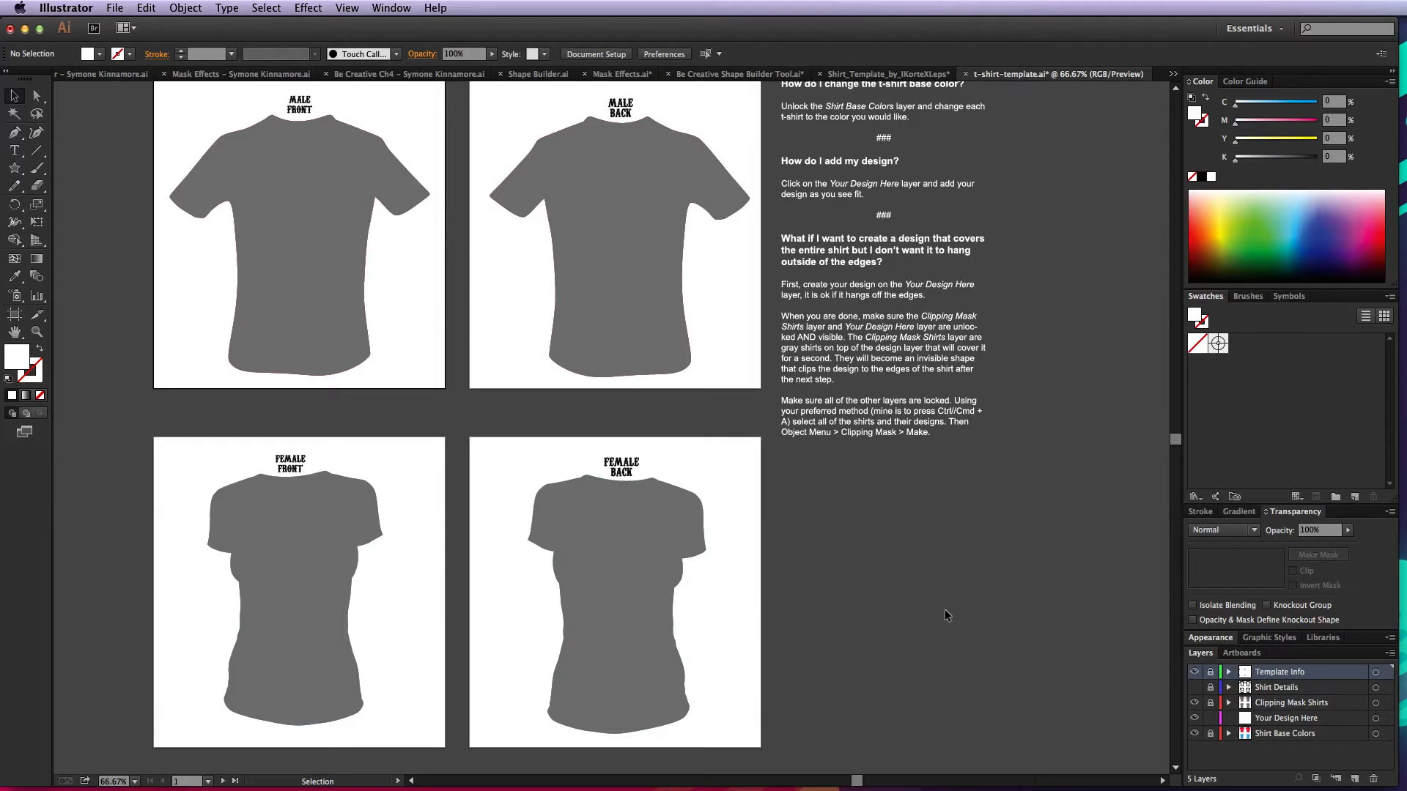
{"action": "mouse_move", "coordinate": [1161, 685]}
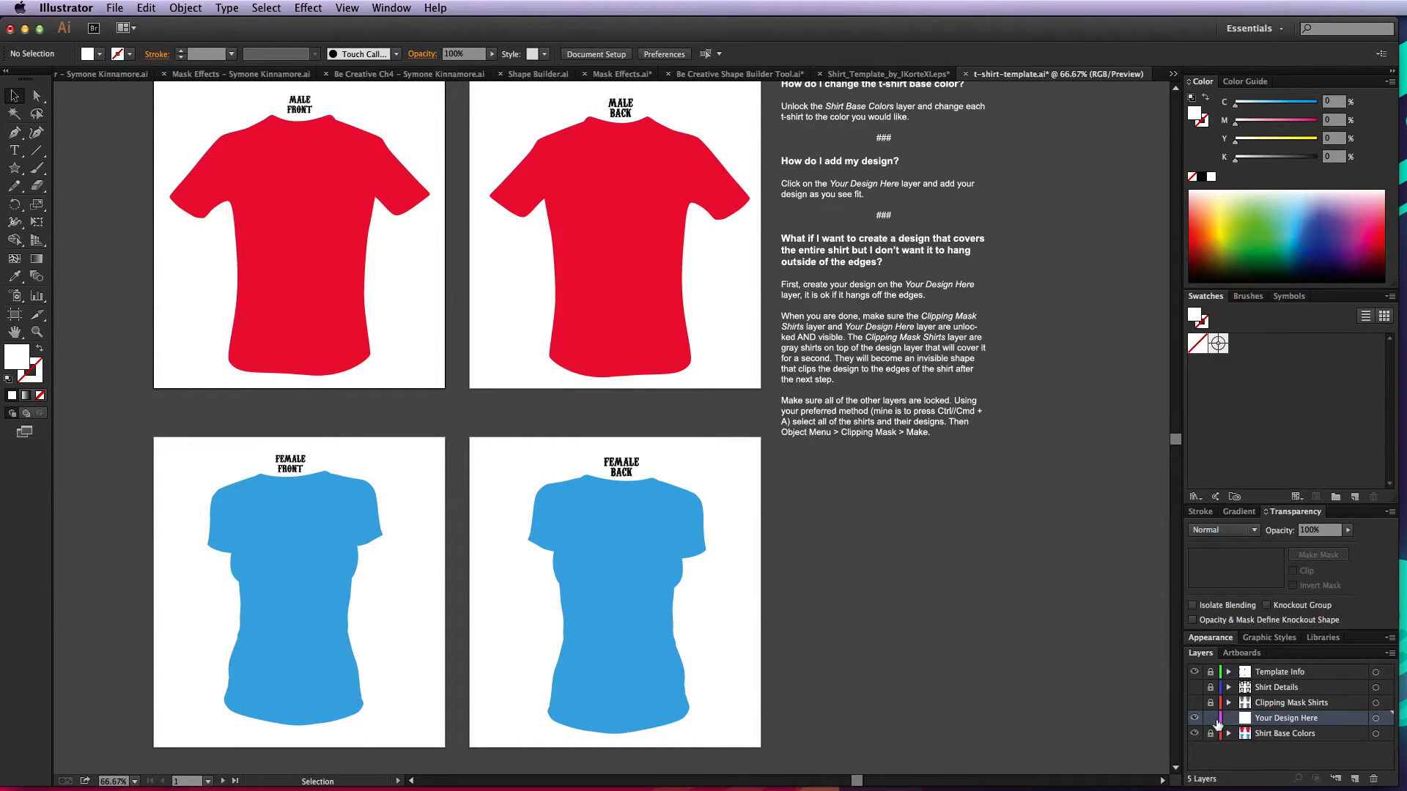
{"action": "mouse_move", "coordinate": [1209, 718]}
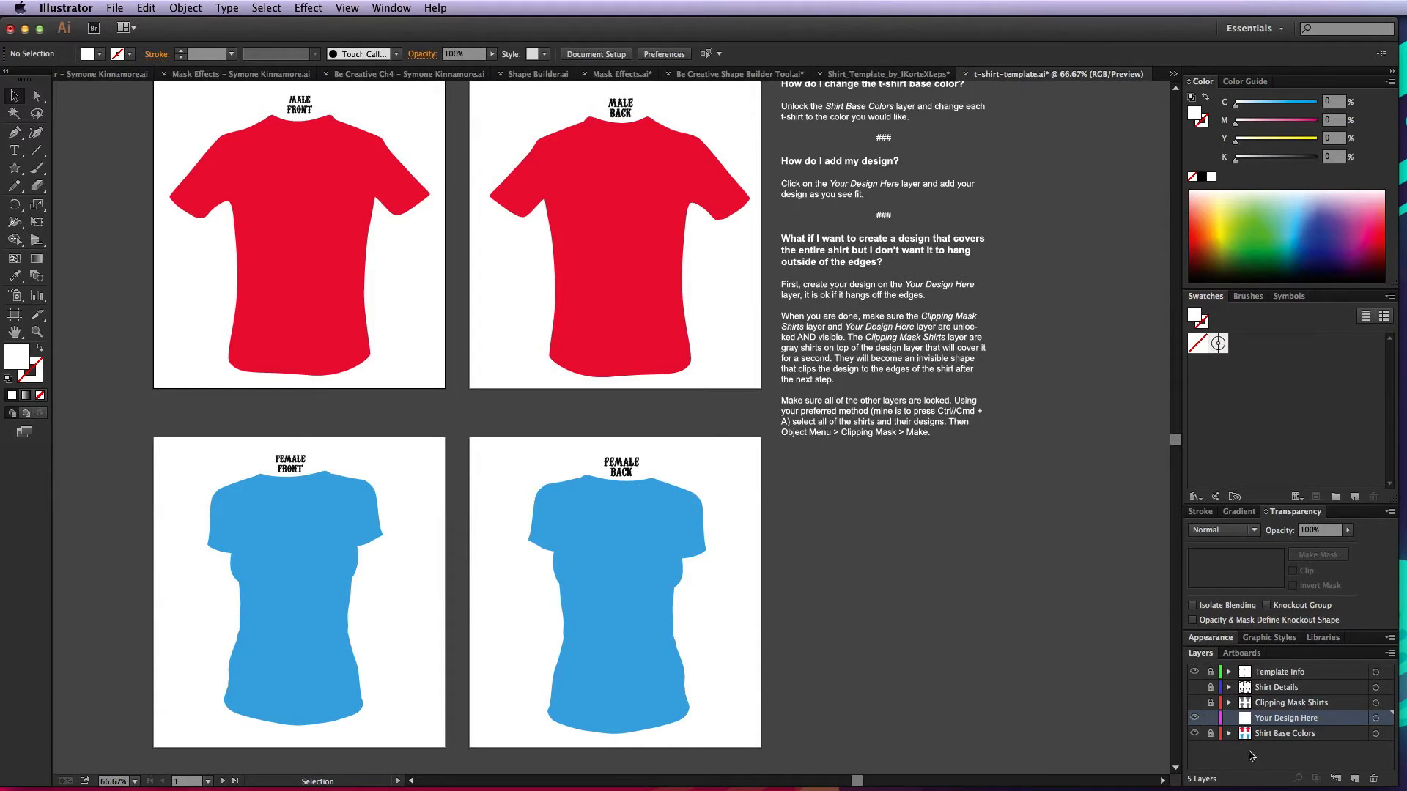
{"action": "left_click", "coordinate": [1209, 687]}
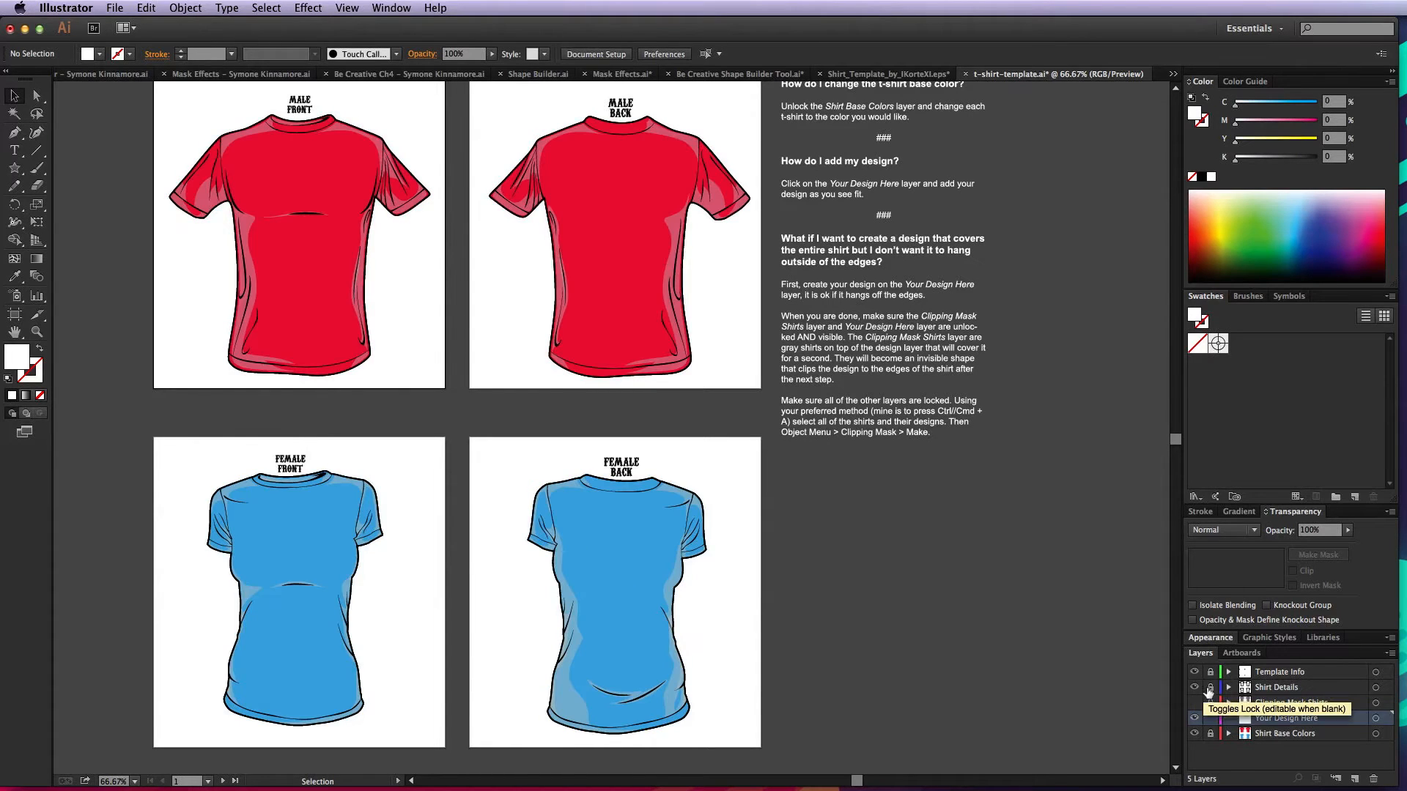
{"action": "left_click", "coordinate": [1194, 718]}
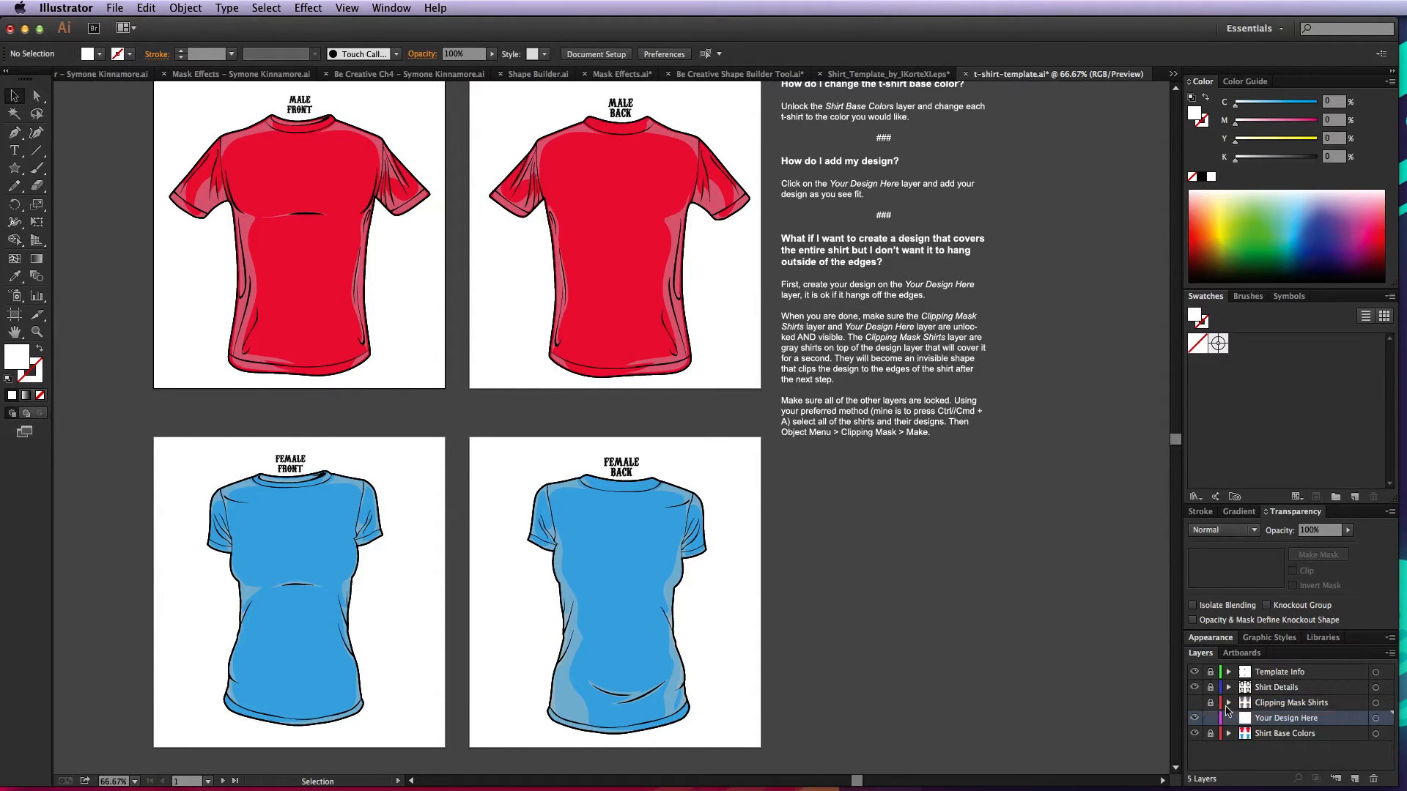
{"action": "mouse_move", "coordinate": [1210, 724]}
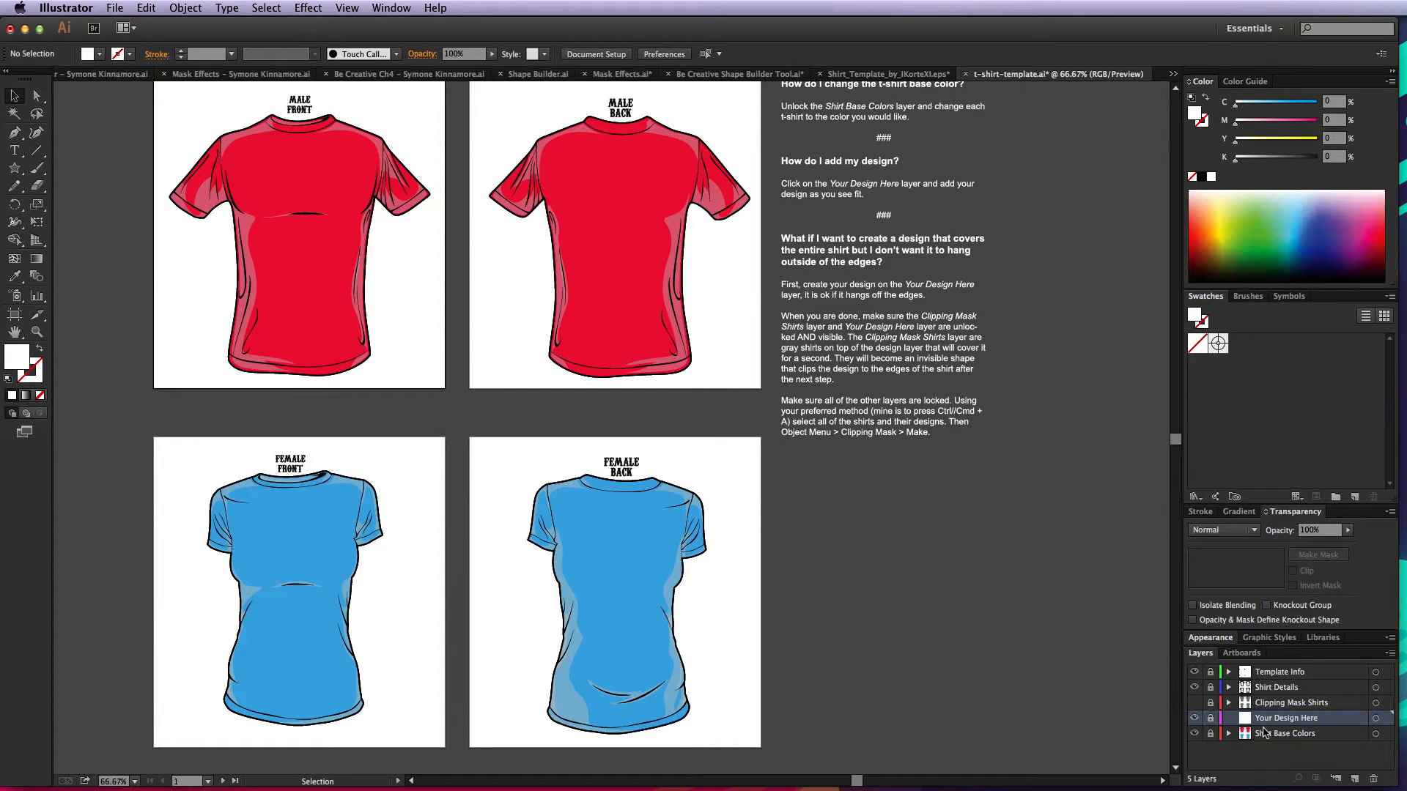
Unlock Shirt Base Colors and recolour the two female shirts magenta.
{"action": "left_click", "coordinate": [1192, 734]}
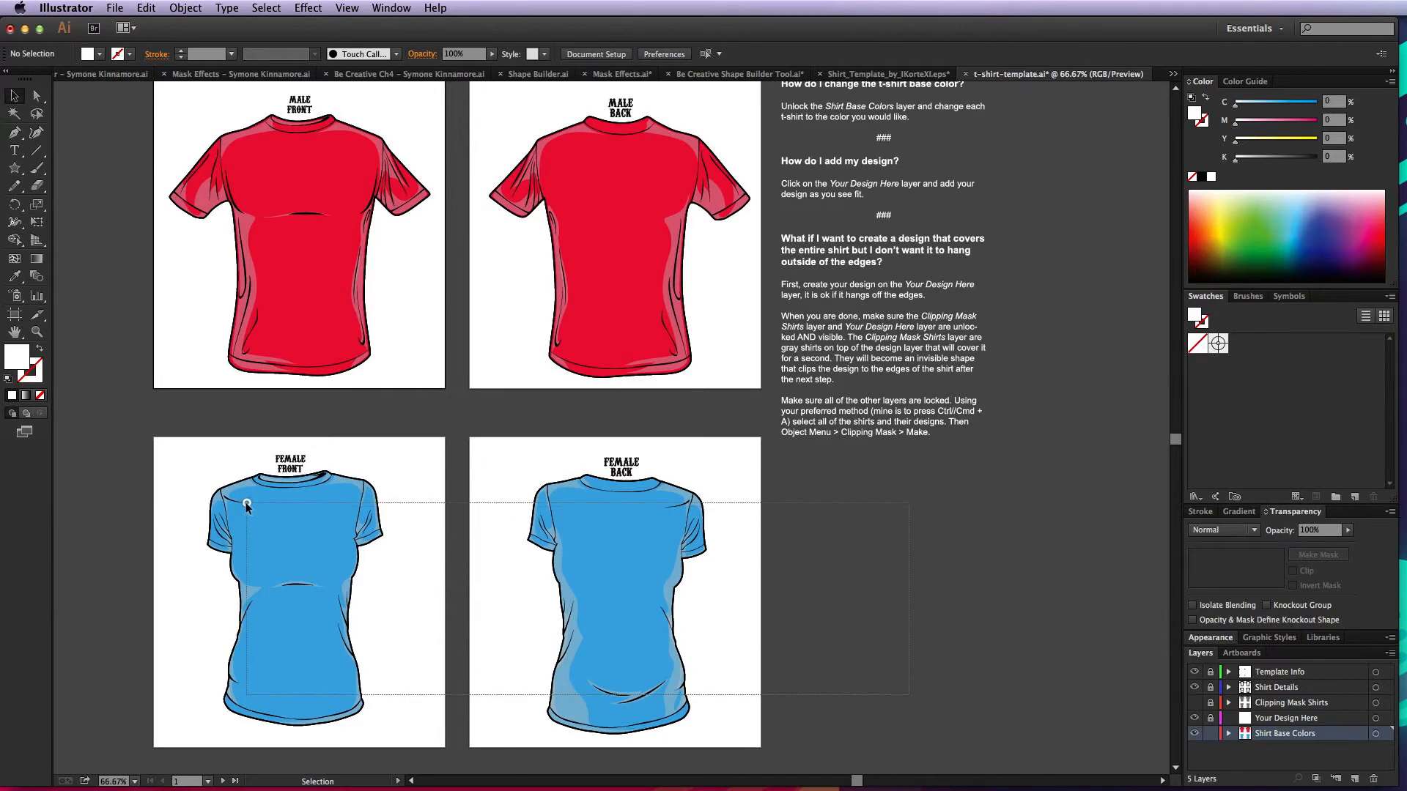
{"action": "left_click", "coordinate": [1267, 224]}
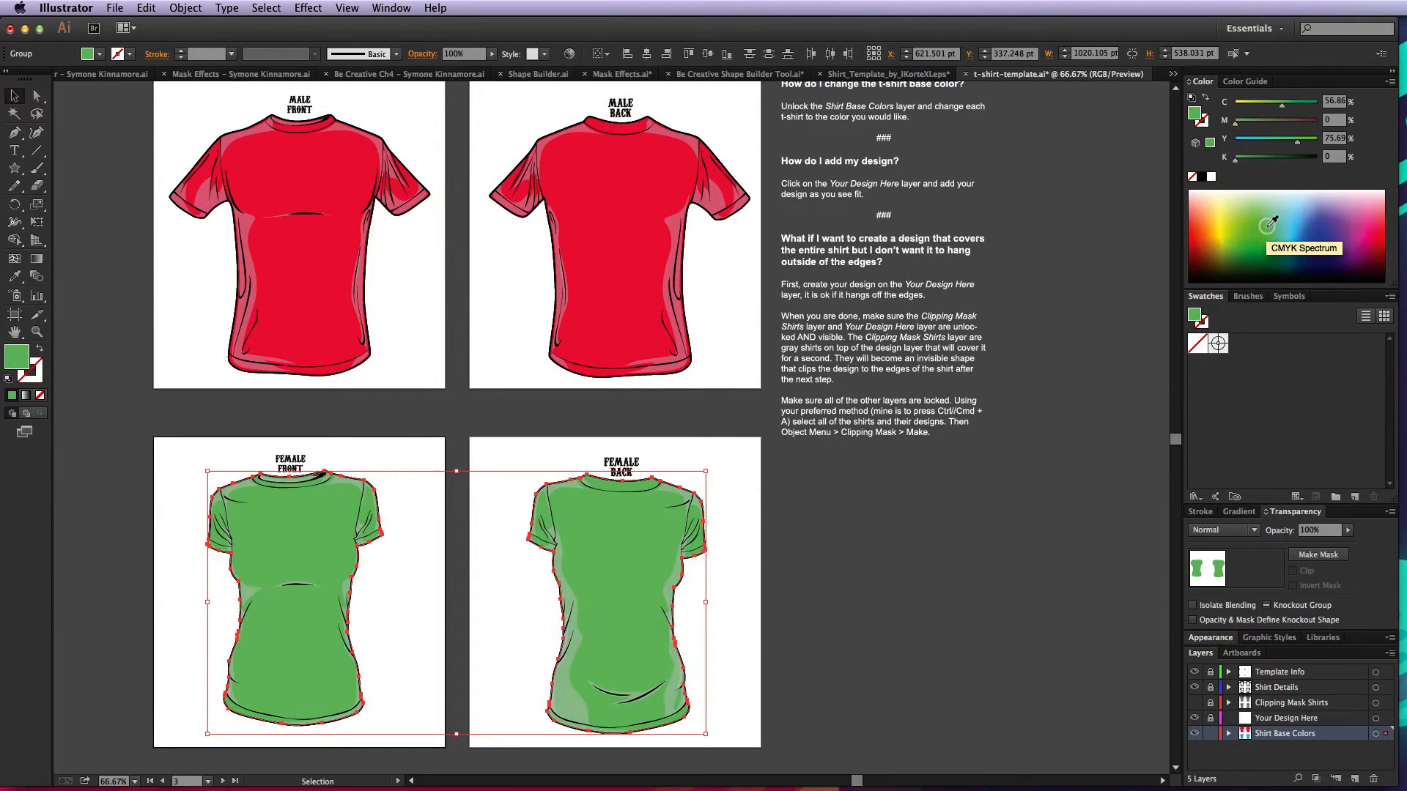
{"action": "left_click", "coordinate": [1297, 241]}
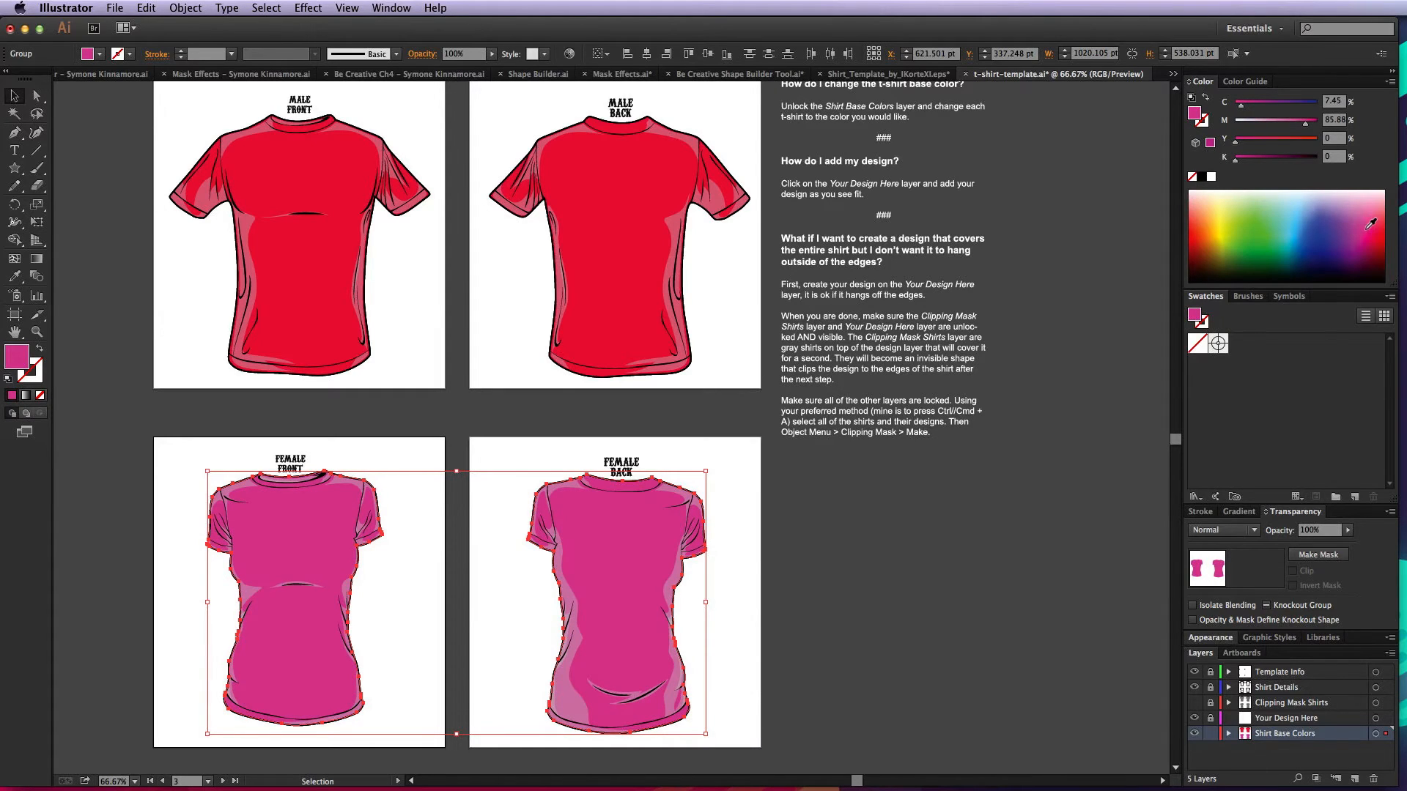
{"action": "left_click", "coordinate": [1369, 246]}
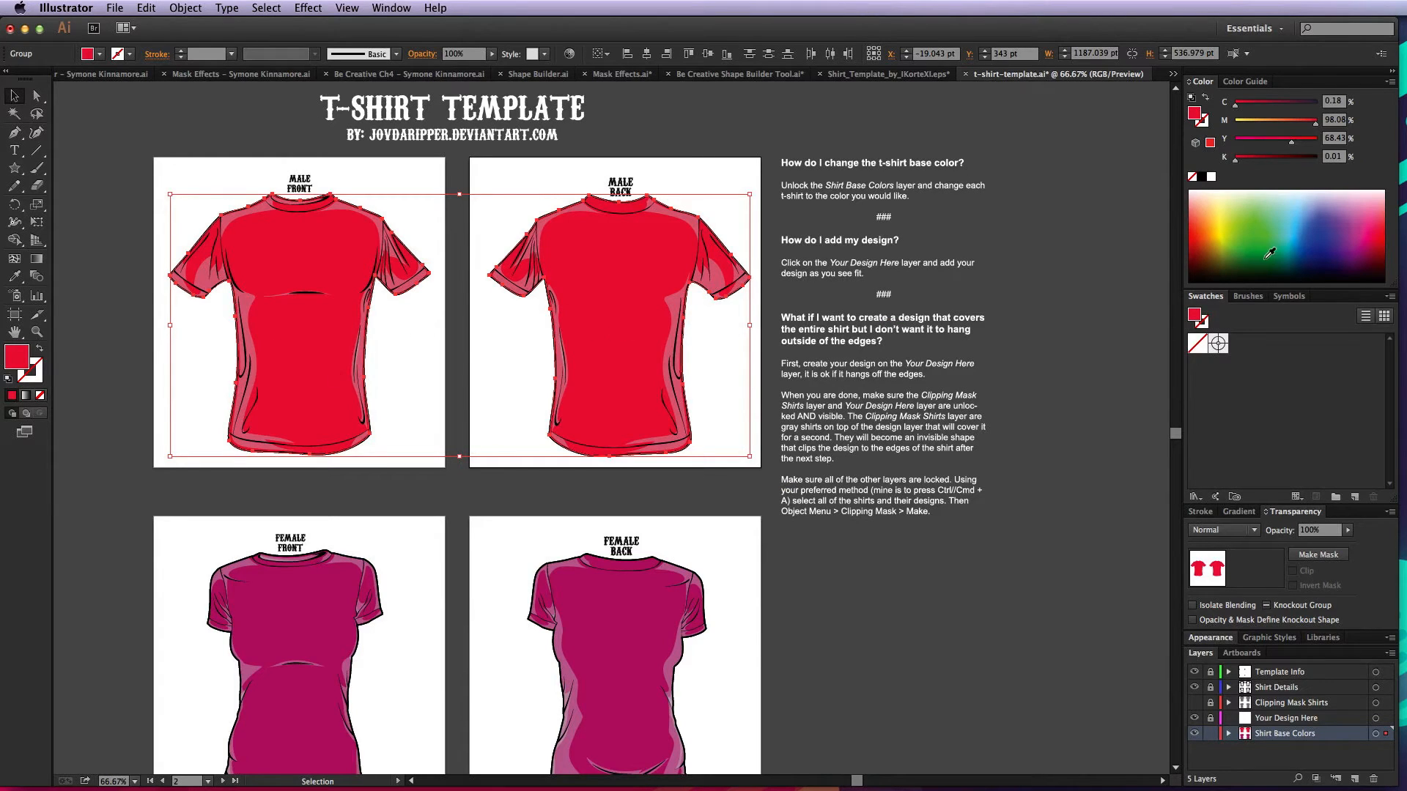
{"action": "mouse_move", "coordinate": [1310, 229]}
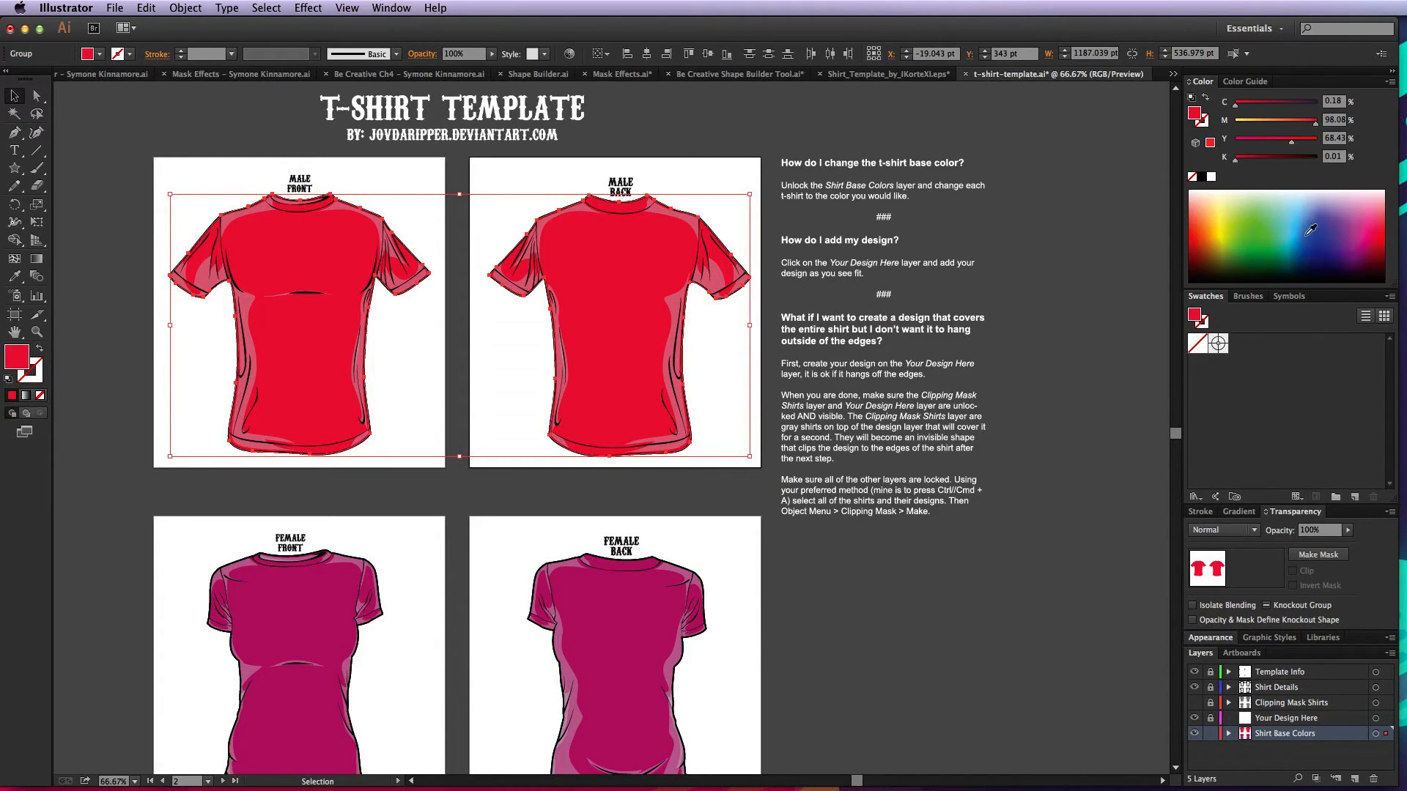
Recolour the male shirts blue from the Color spectrum.
{"action": "left_click", "coordinate": [1305, 223]}
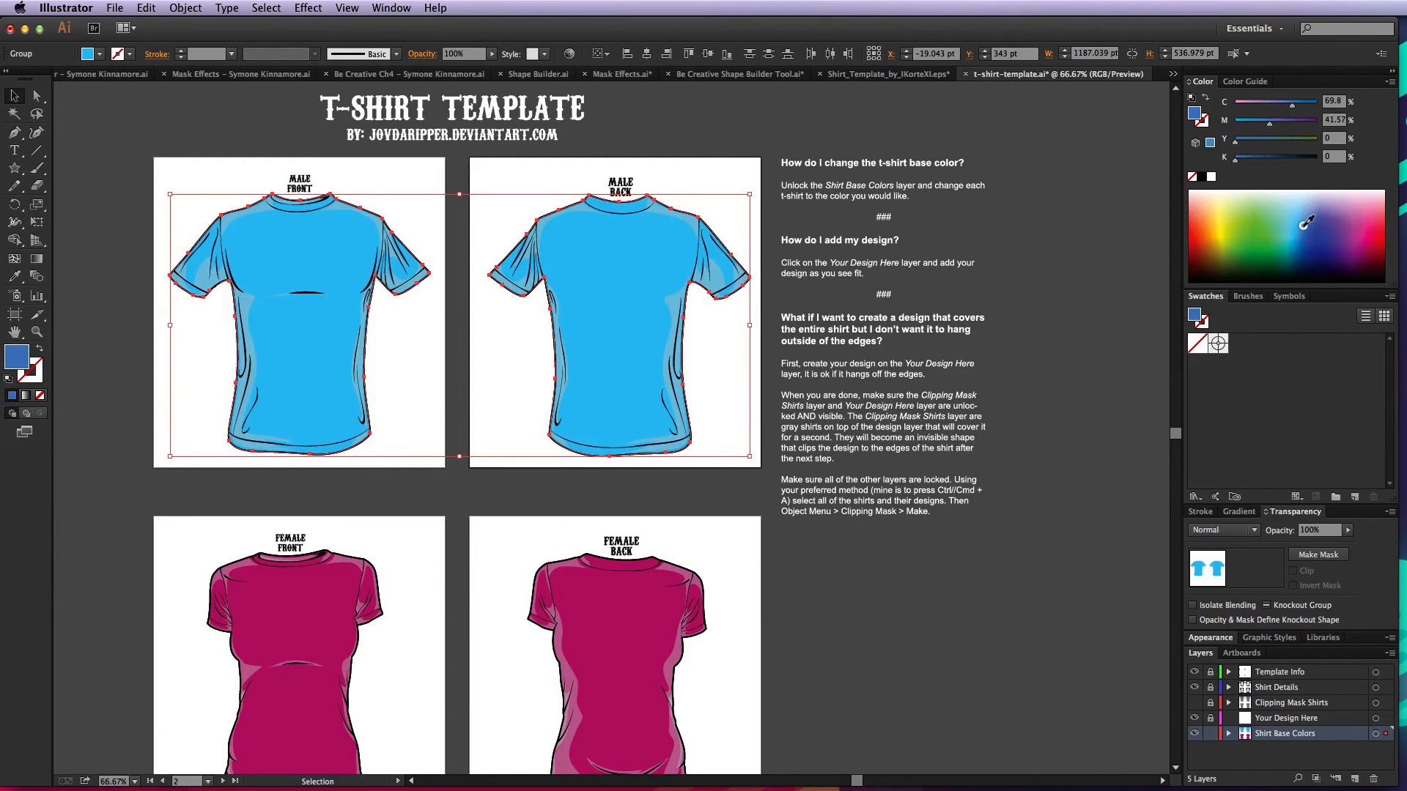
{"action": "left_click", "coordinate": [1302, 258]}
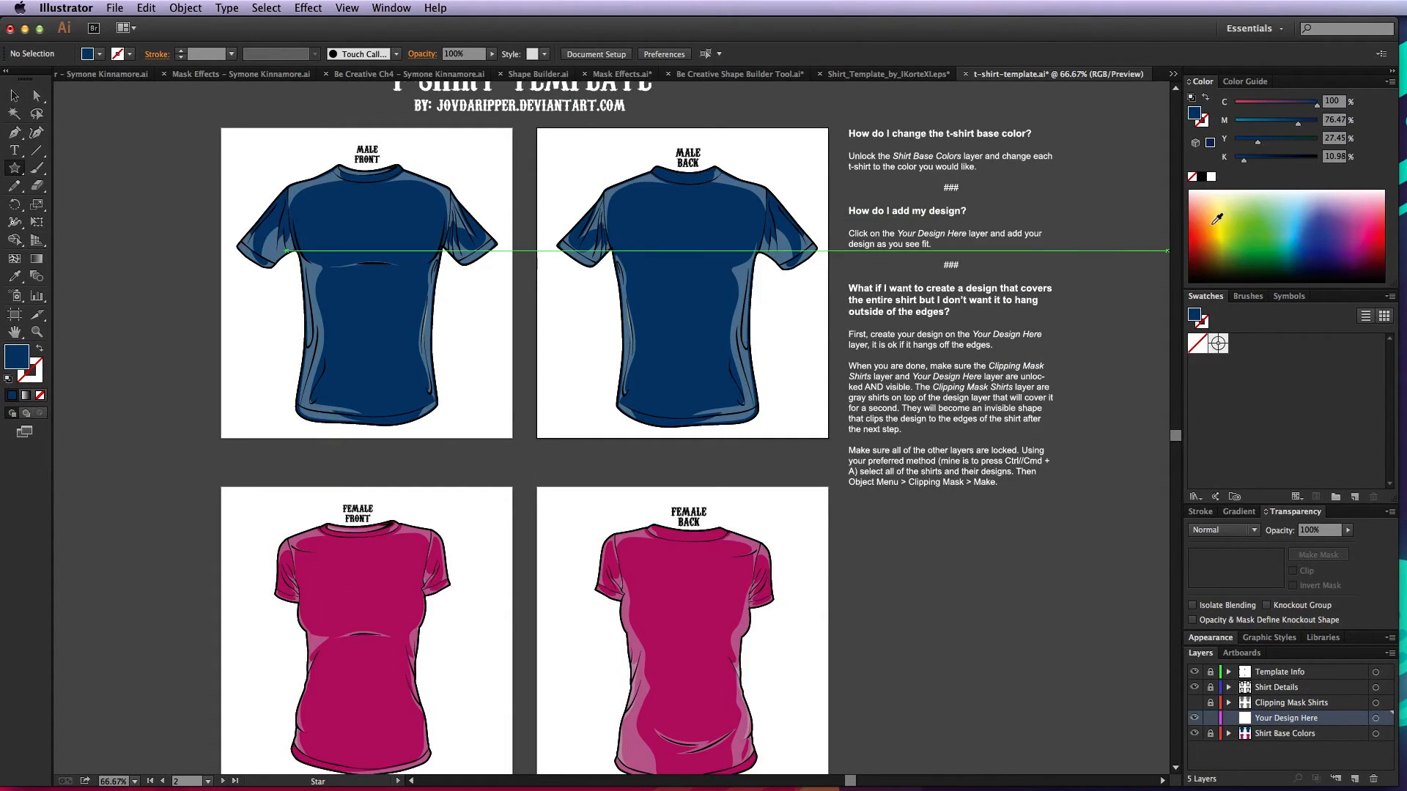
Make Your Design Here active and drag another yellow star onto the male back shirt.
{"action": "left_click", "coordinate": [1220, 221]}
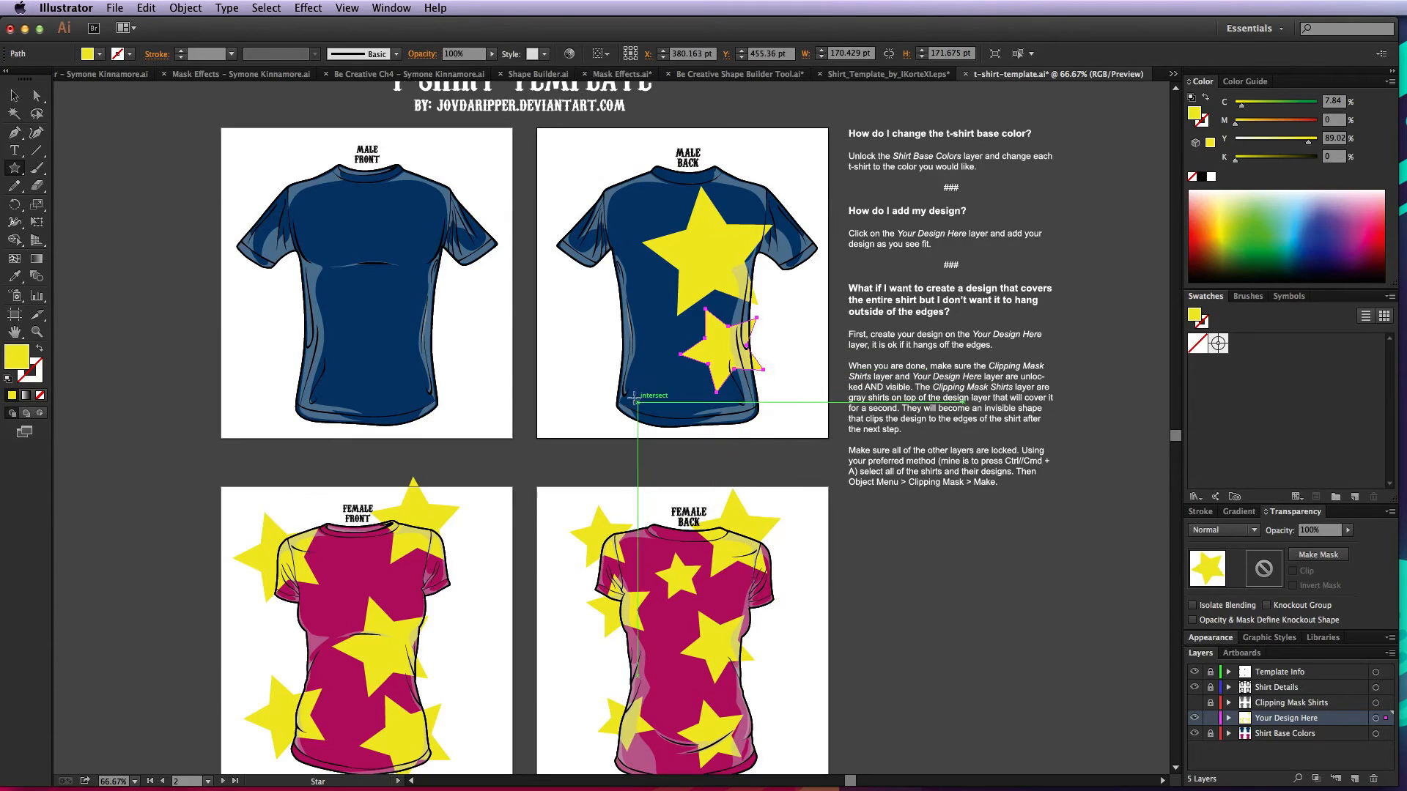
{"action": "left_click_drag", "start_coordinate": [727, 354], "coordinate": [629, 292]}
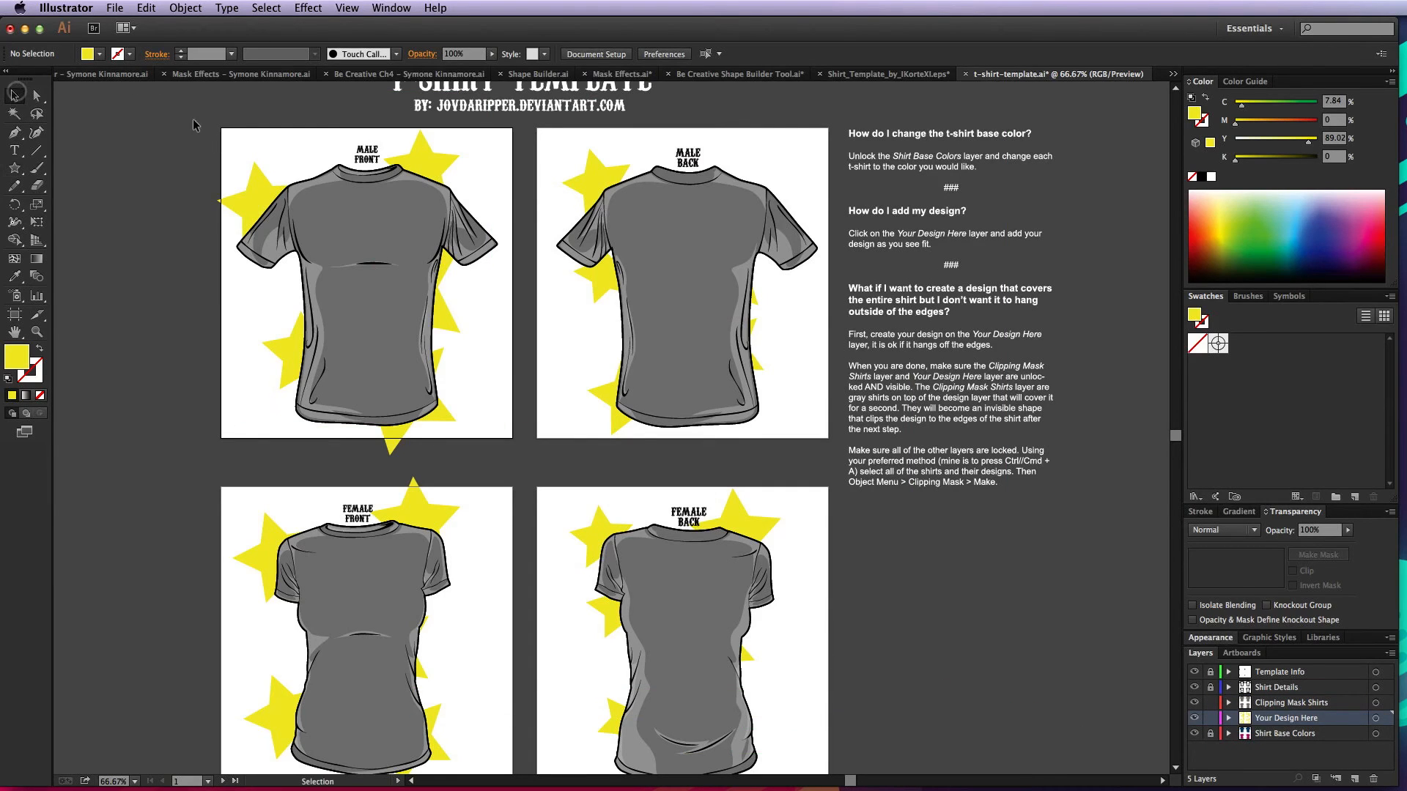
Scroll the view while gathering the mask shirts and stars into one selection.
{"action": "scroll", "scroll_direction": "down", "scroll_amount": 3}
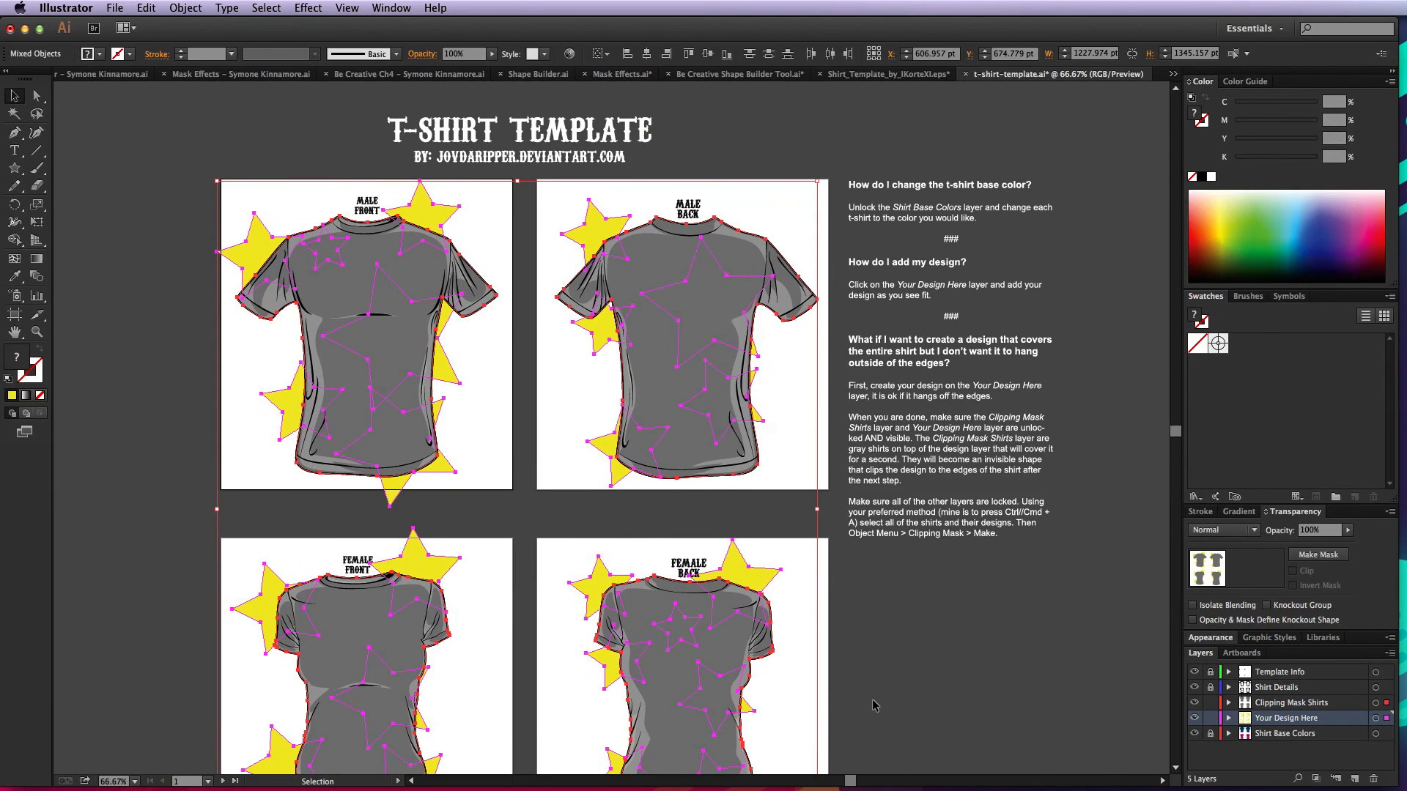
Apply Object > Clipping Mask > Make to trim the stars to the shirt shapes.
{"action": "left_click", "coordinate": [186, 7]}
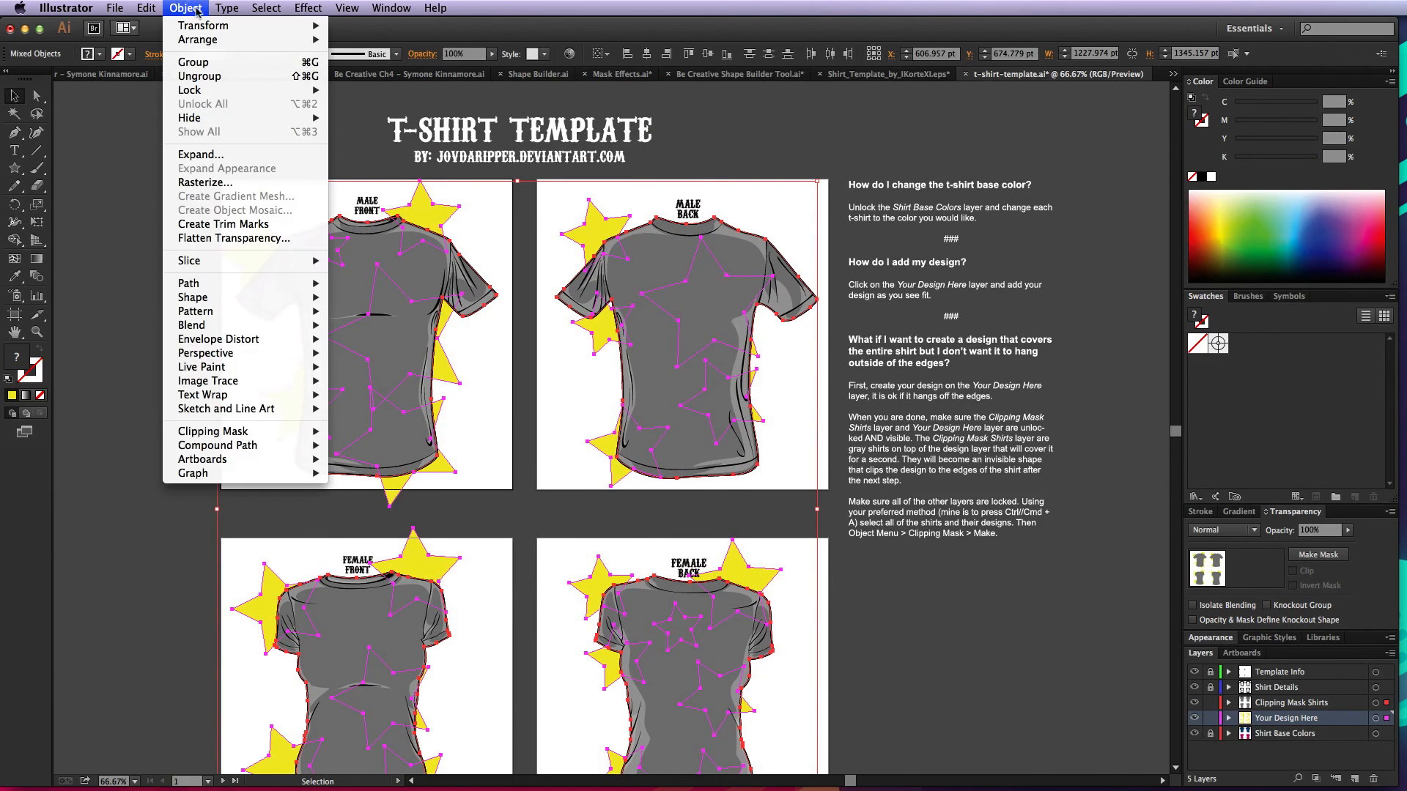
{"action": "mouse_move", "coordinate": [214, 431]}
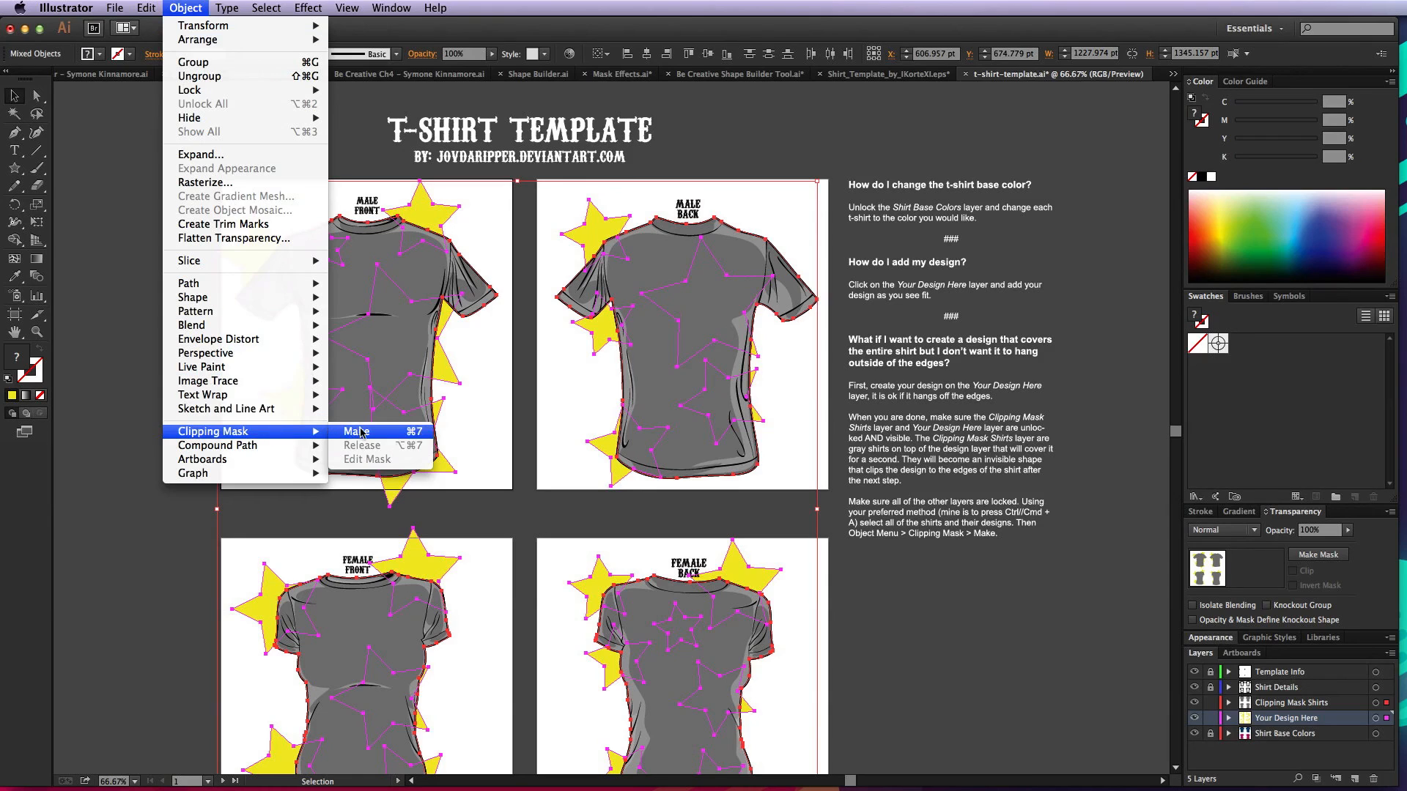
{"action": "left_click", "coordinate": [356, 431]}
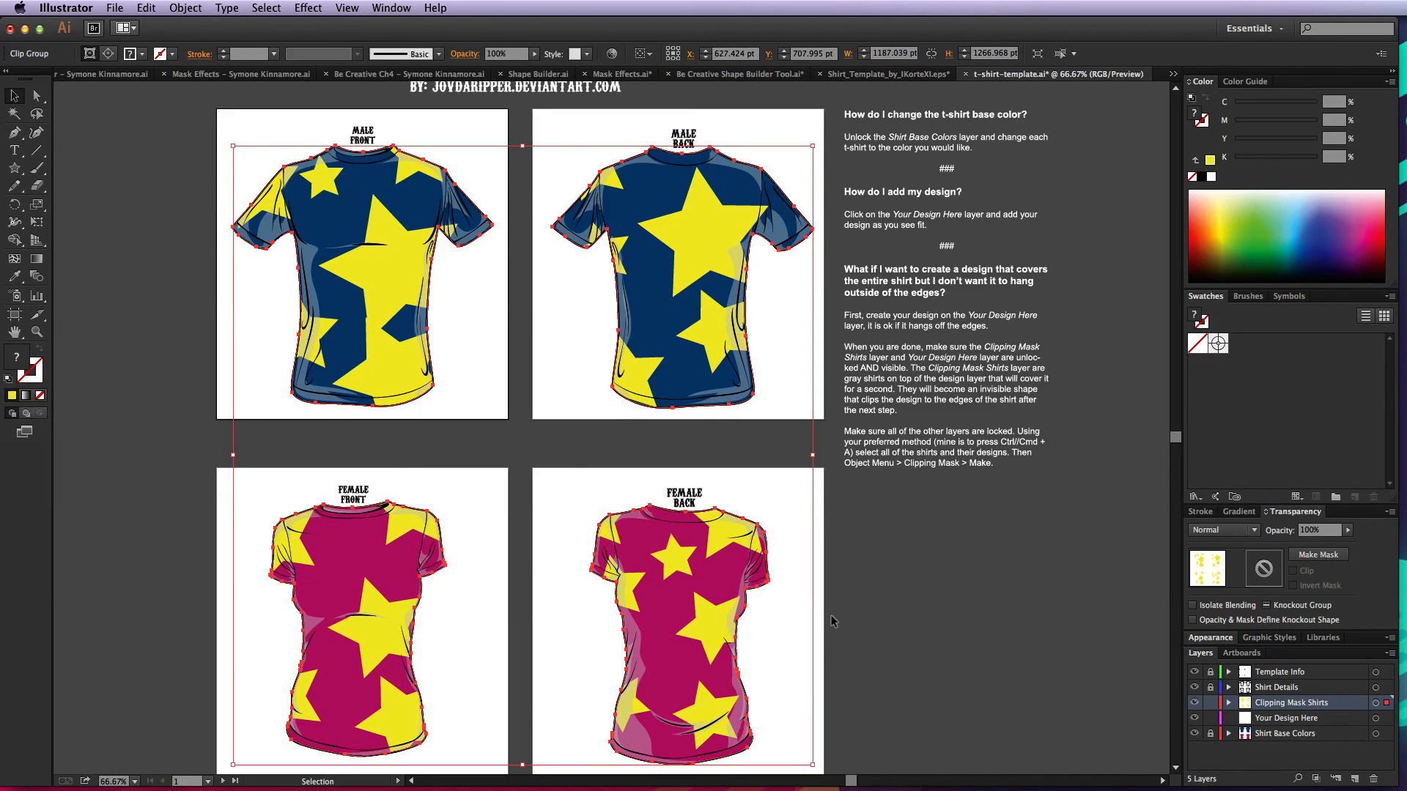
{"action": "mouse_move", "coordinate": [943, 625]}
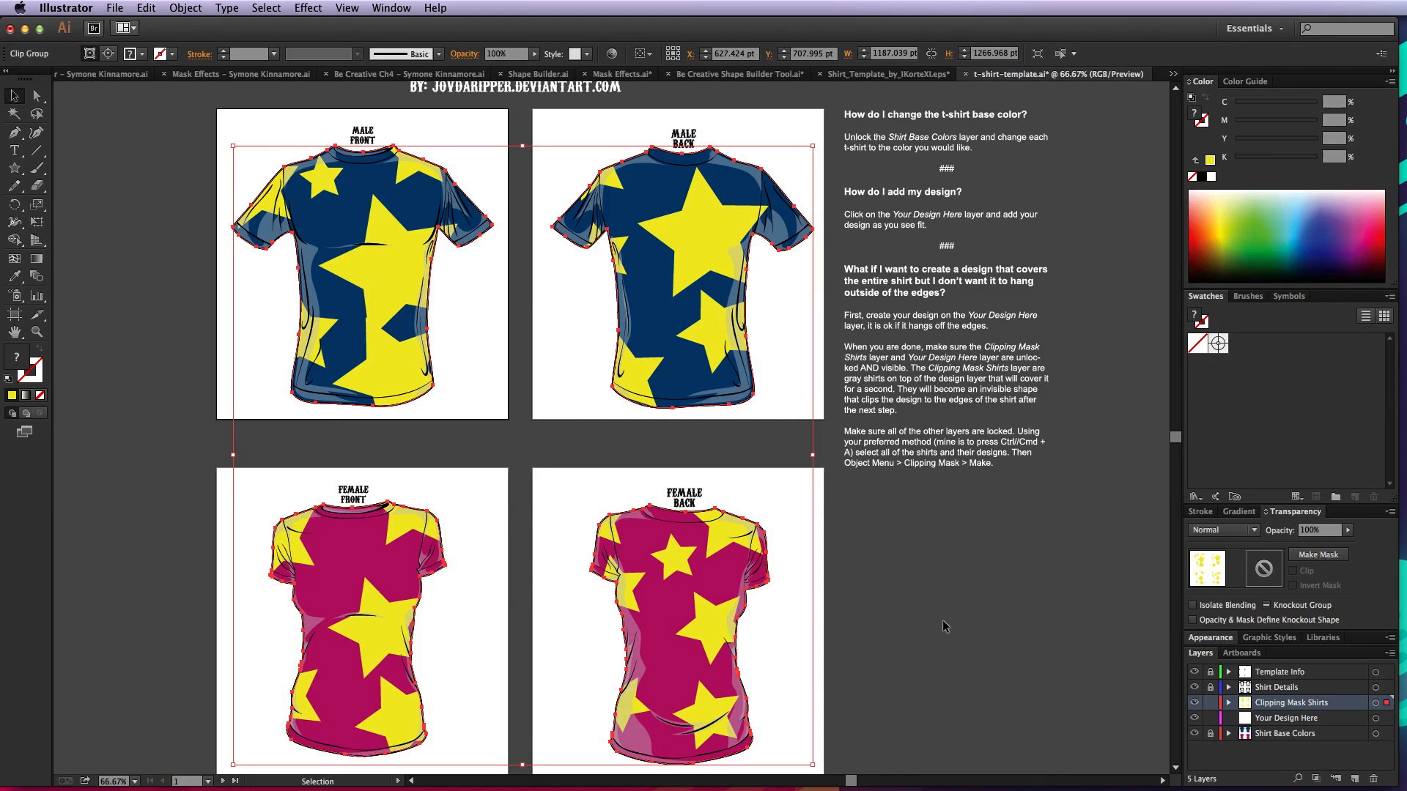